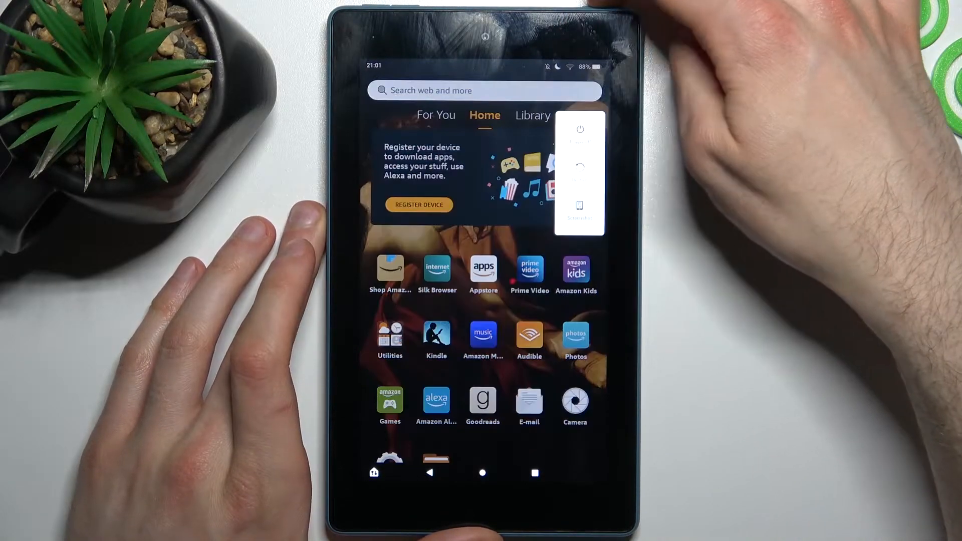
- Choose Power off from the power menu to shut the tablet down
left_click(578, 129)
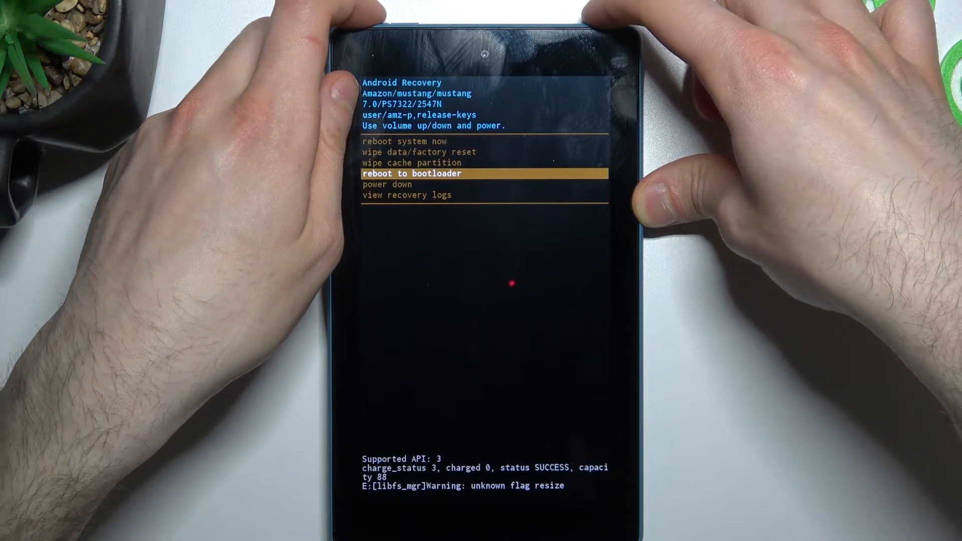
- Move the recovery menu highlight down to 'view recovery logs' with Volume Down
key("volumedown")
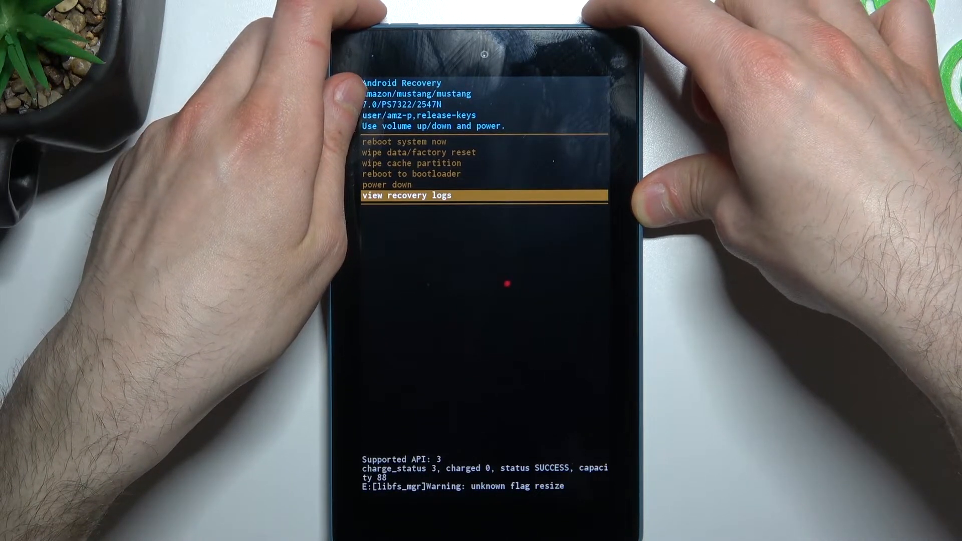